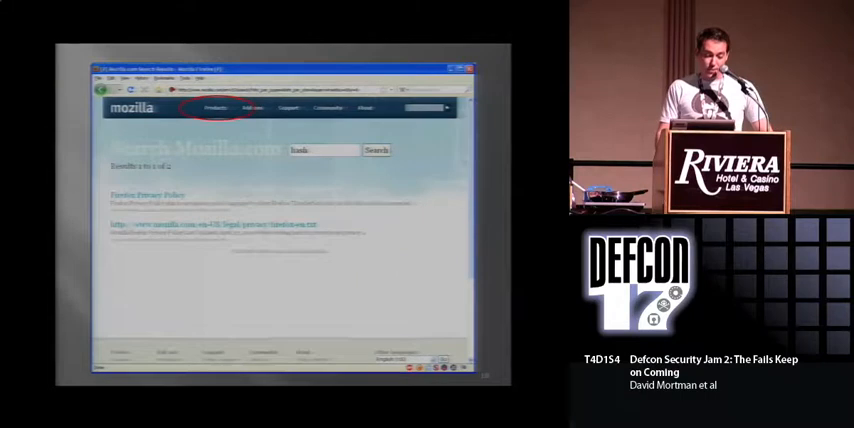
# Open the Fail-Parrot deck at its title slide and show Keynote's Play menu options.
pyautogui.click(214, 108)
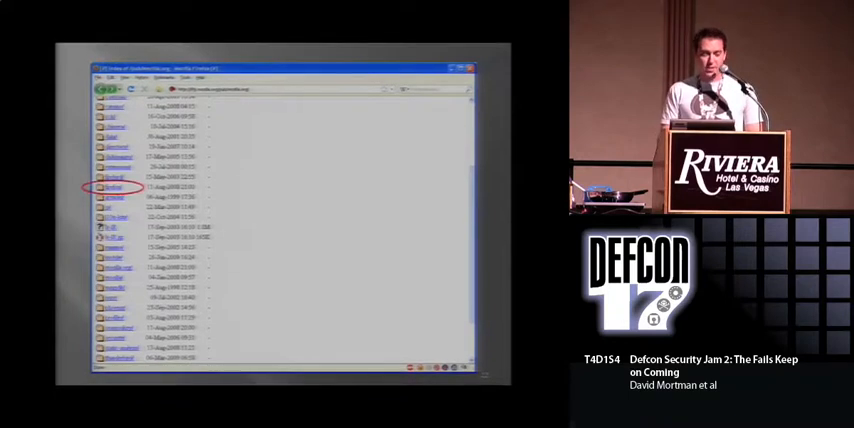
pyautogui.click(113, 187)
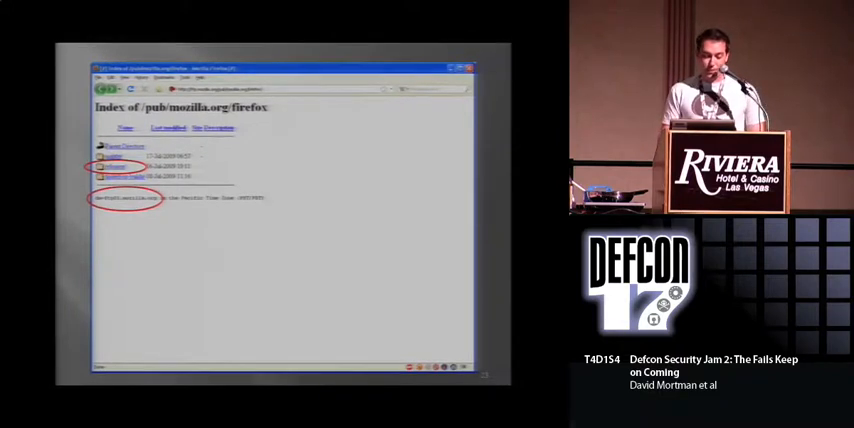
pyautogui.click(110, 156)
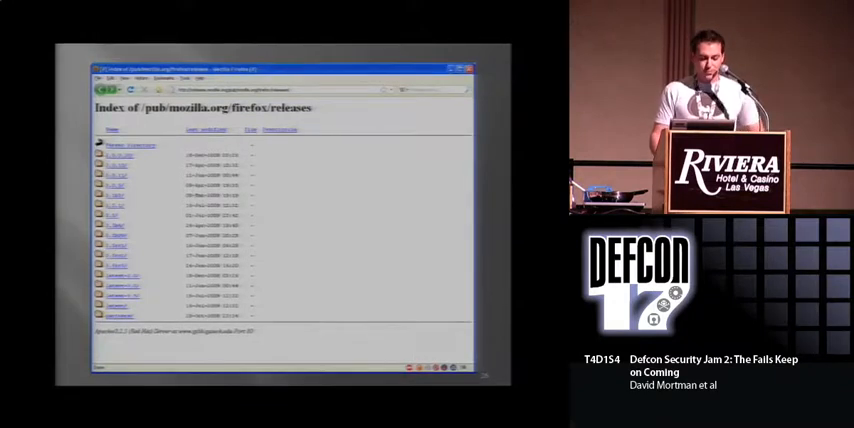
pyautogui.click(115, 163)
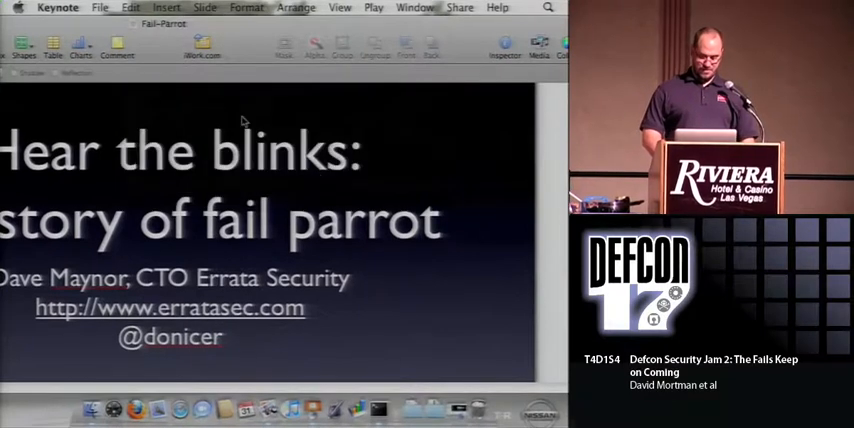
pyautogui.click(374, 8)
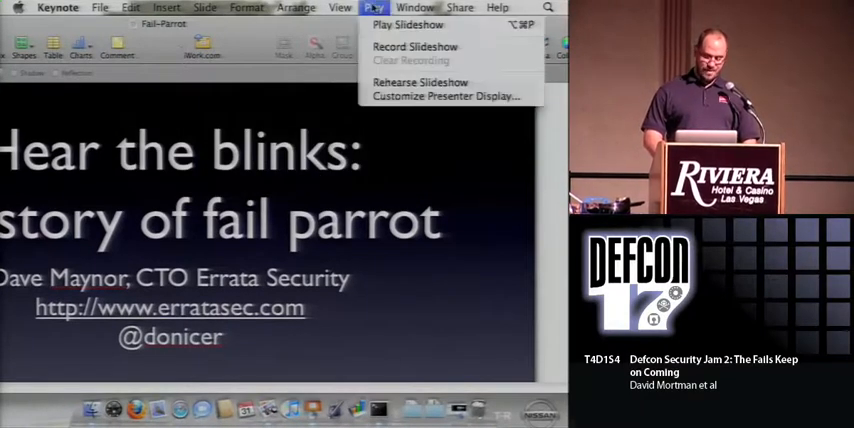